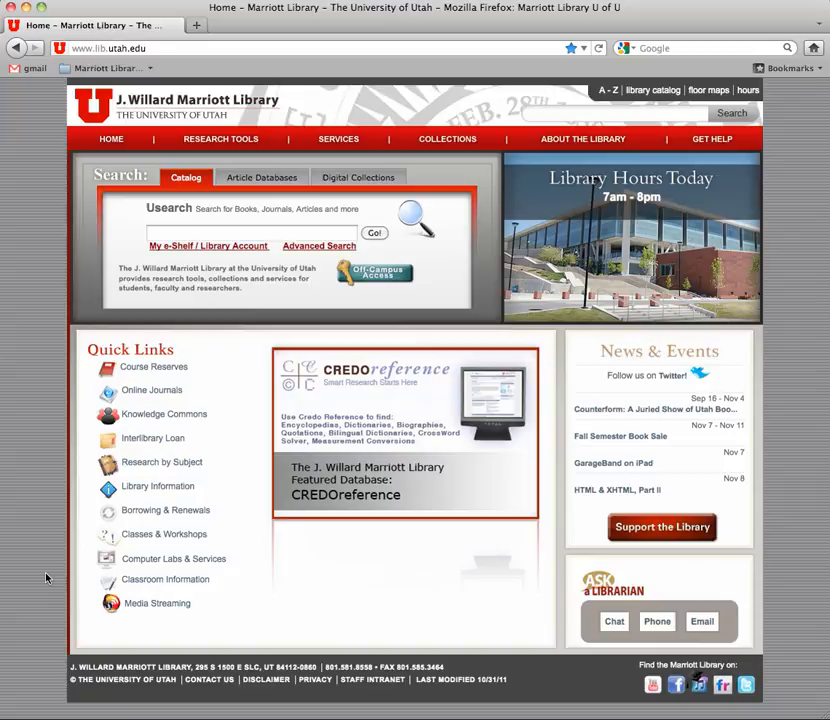
mouse_move(44, 556)
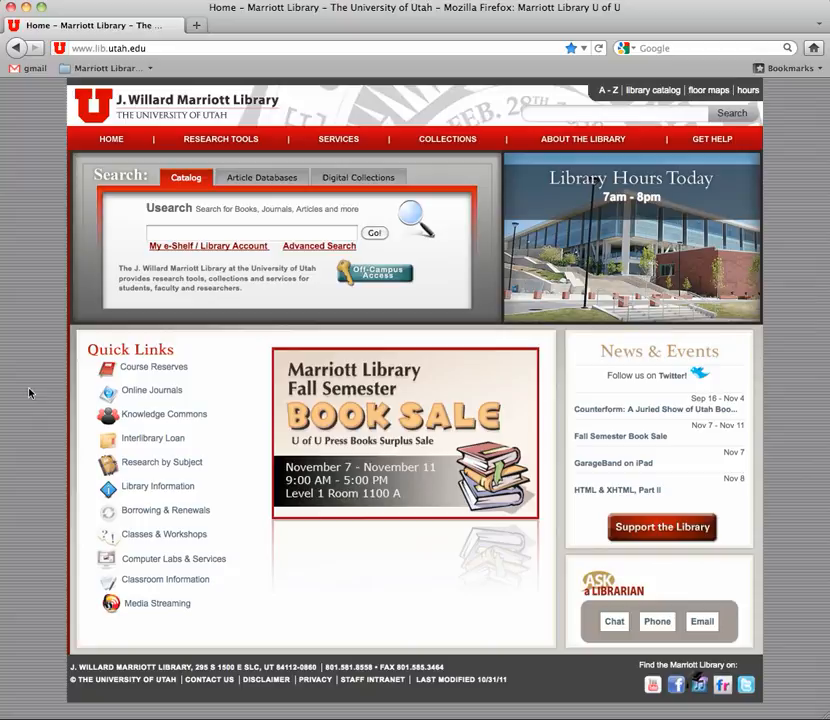
Bring up the library's A–Z research database list showing Business Source Premier.
click(260, 176)
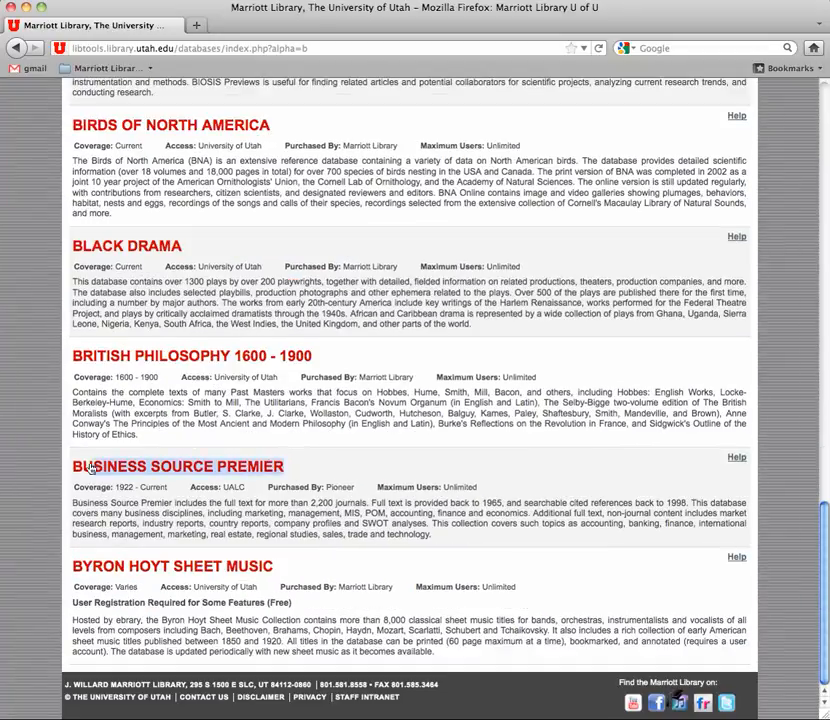
mouse_move(78, 466)
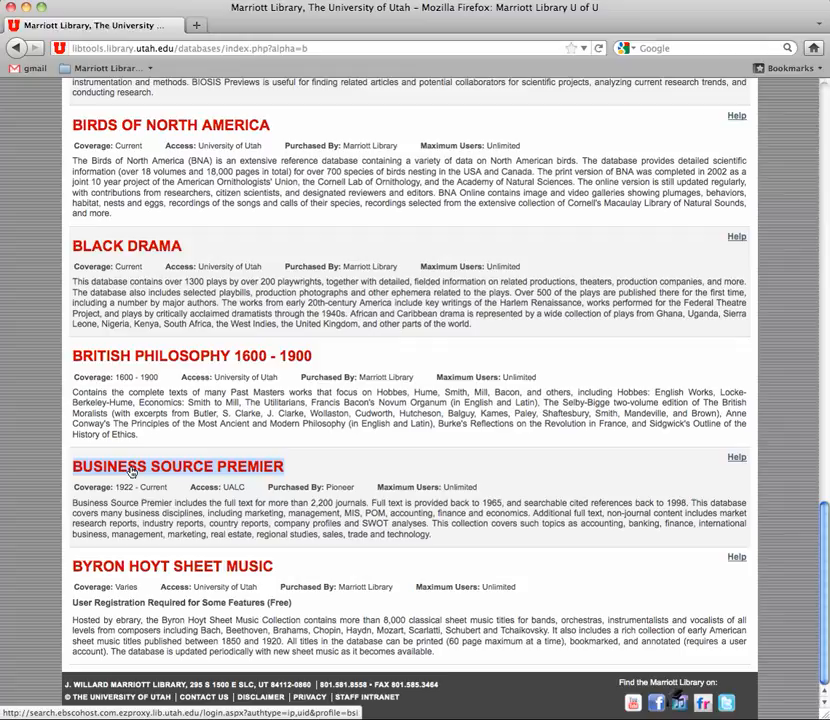
Enter Business Source Premier and limit to Full Text, References Available and Scholarly (Peer Reviewed) Journals.
click(178, 466)
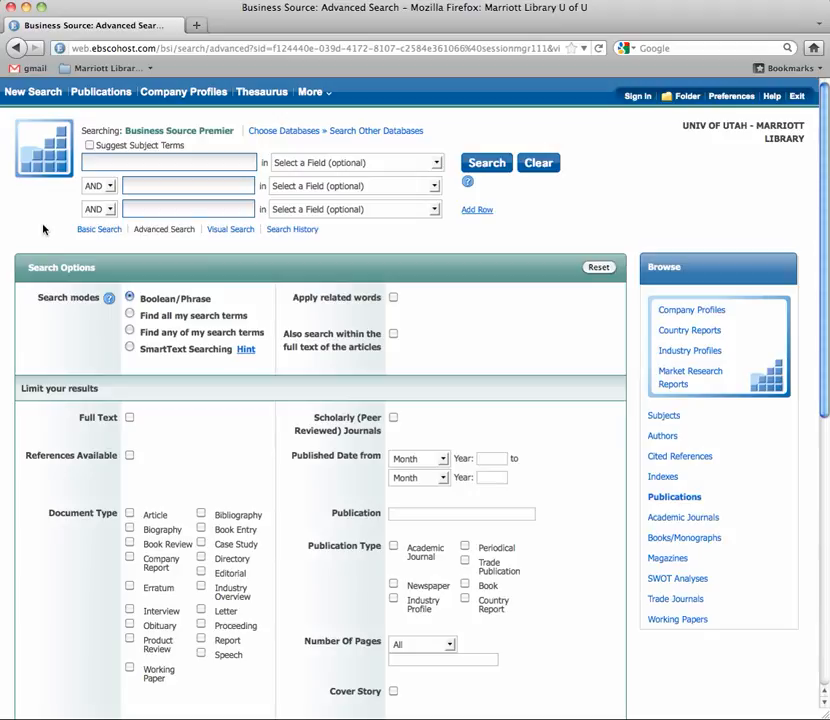
mouse_move(66, 516)
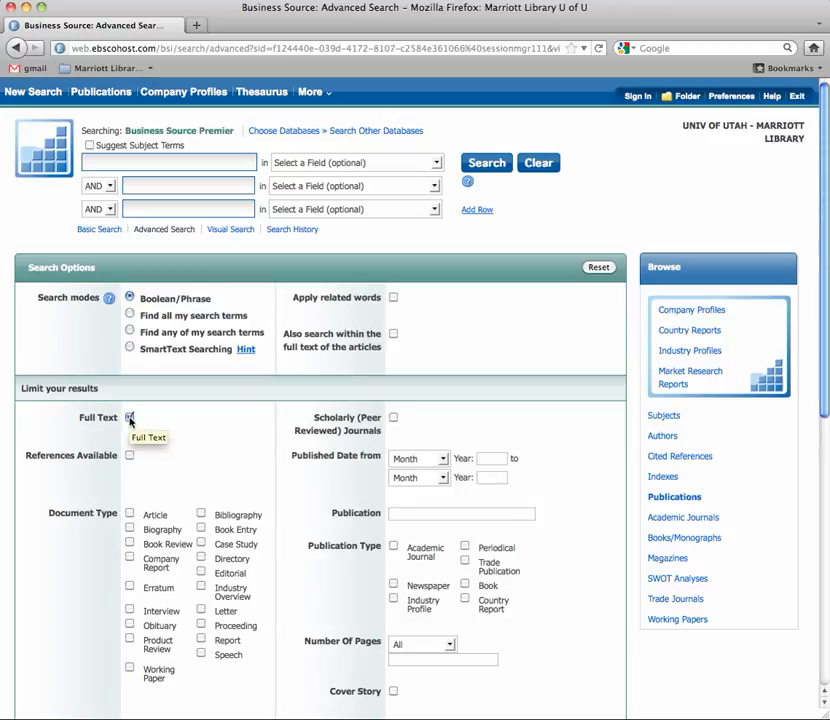
click(130, 418)
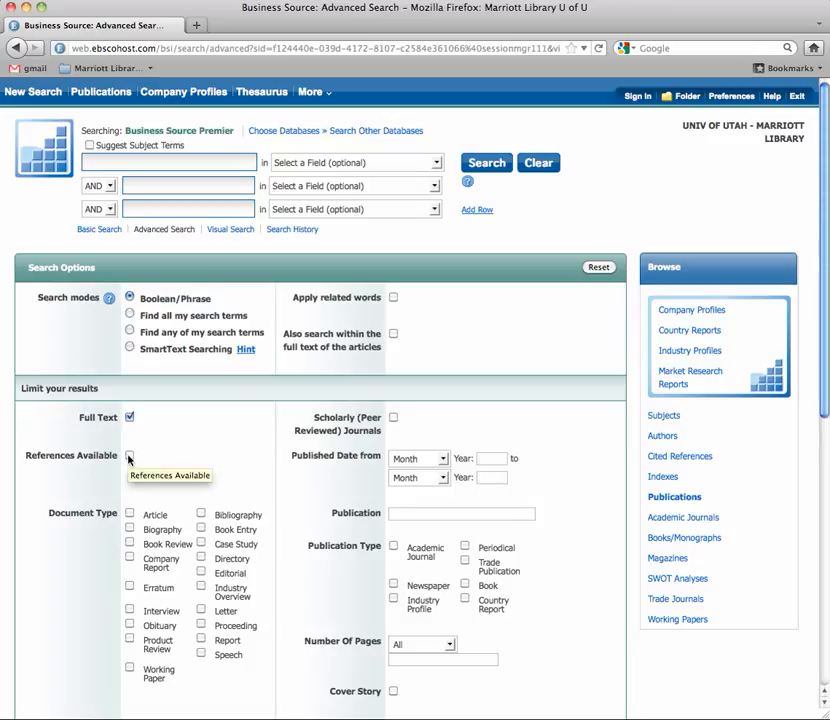
click(128, 456)
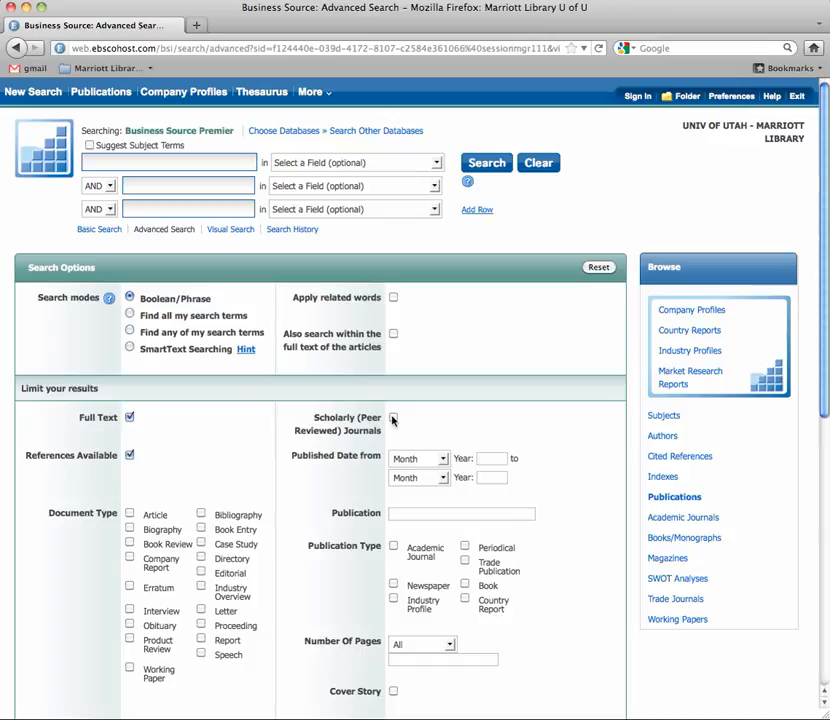
click(392, 418)
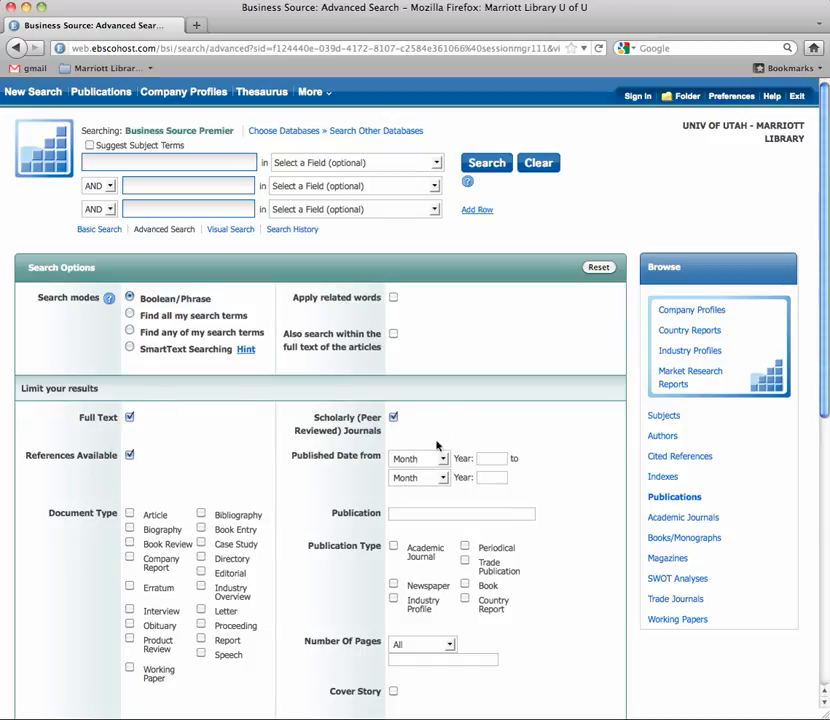
mouse_move(196, 476)
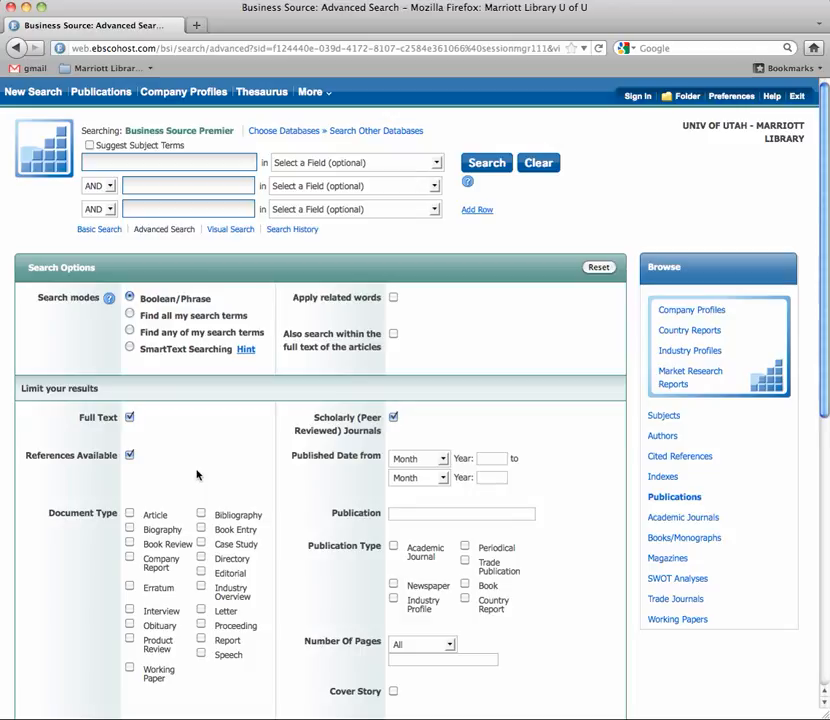
mouse_move(16, 258)
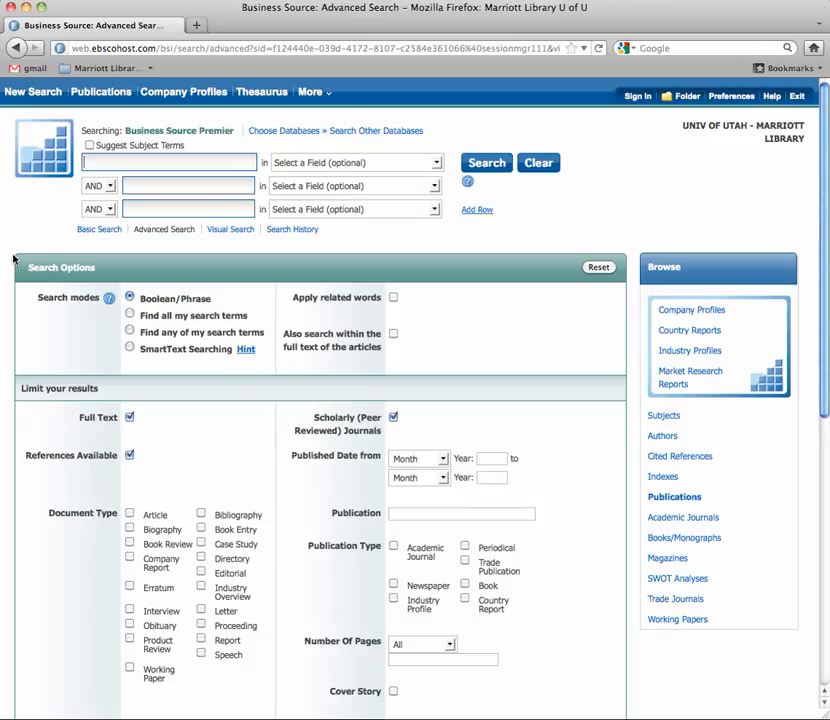
Search 'motorcycles' and bring the assembly line balancing case study into view among ~109 results.
text(moto)
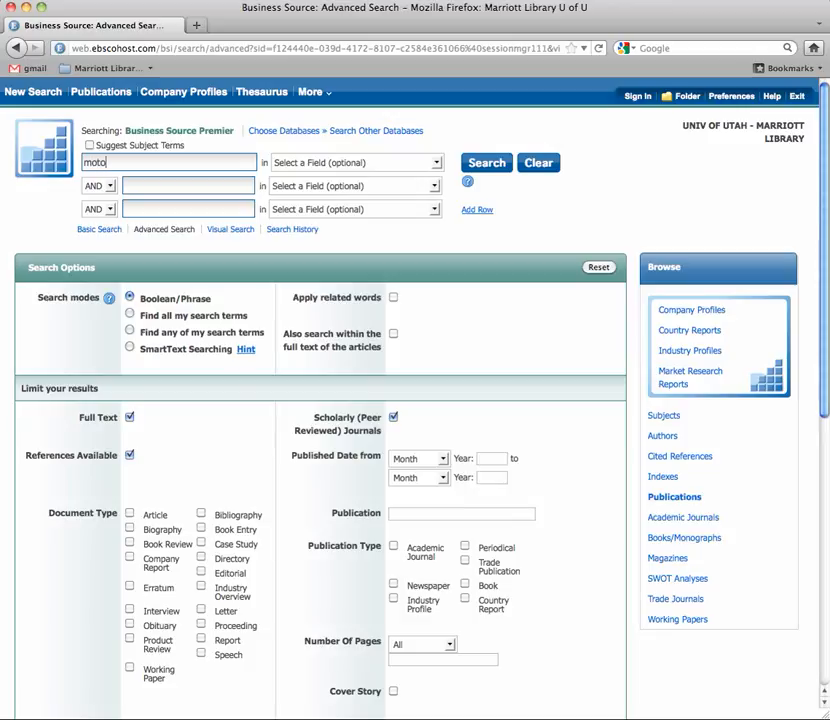
text(rcycles)
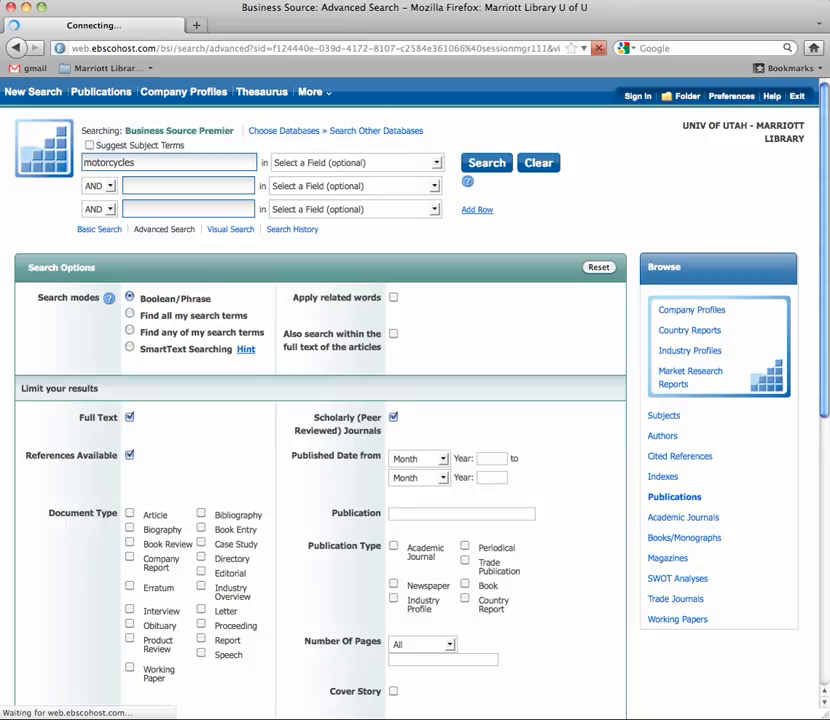
click(488, 162)
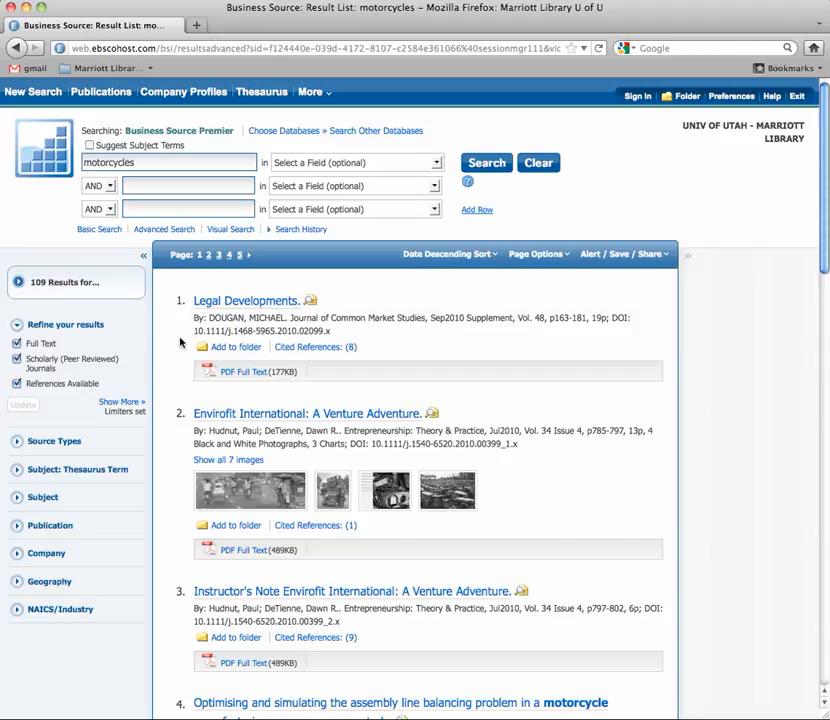
scroll(down, 3)
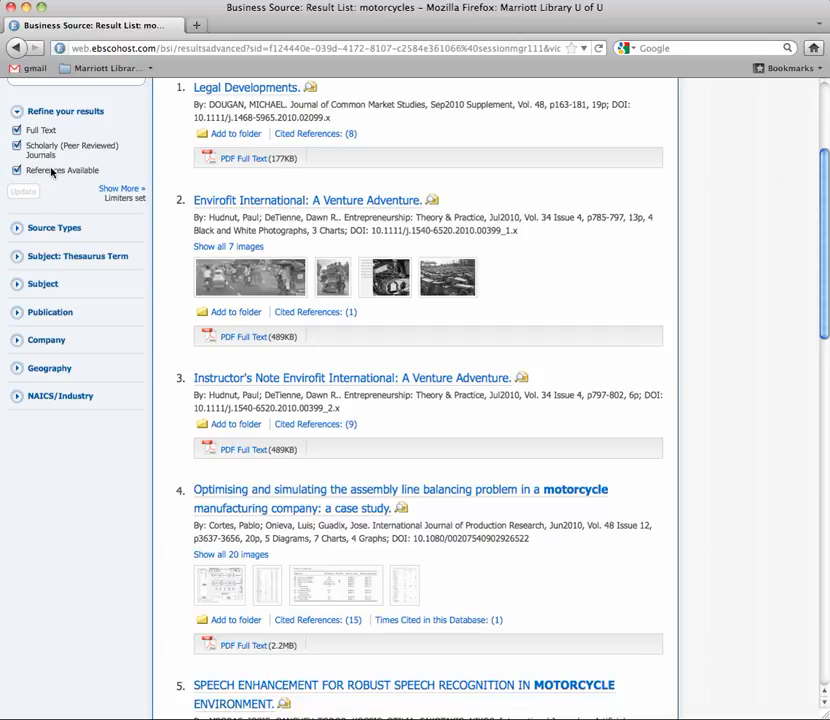
scroll(down, 3)
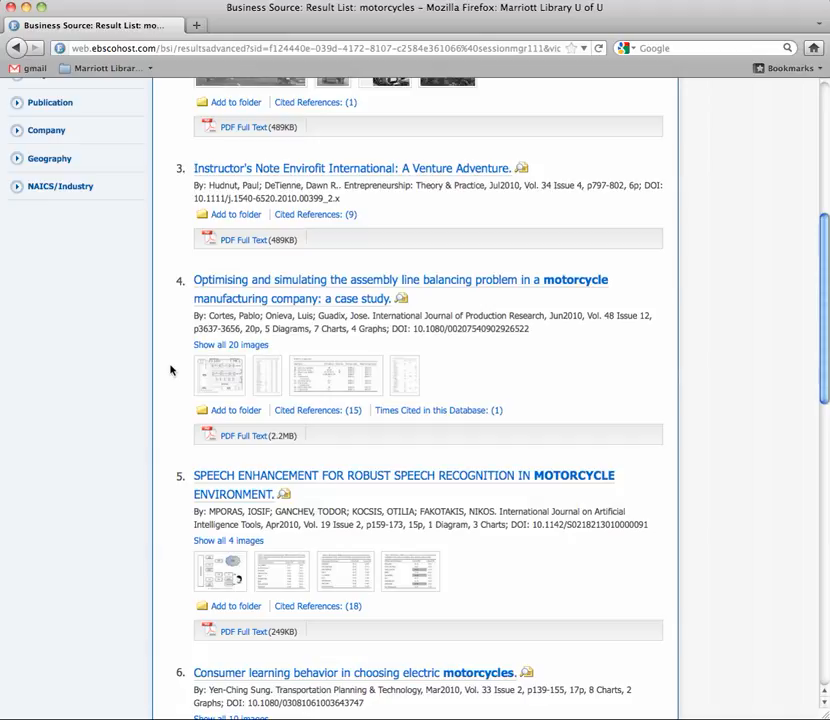
Get result 4's PDF Full Text and open it with Preview, showing page 1 of 21.
click(244, 436)
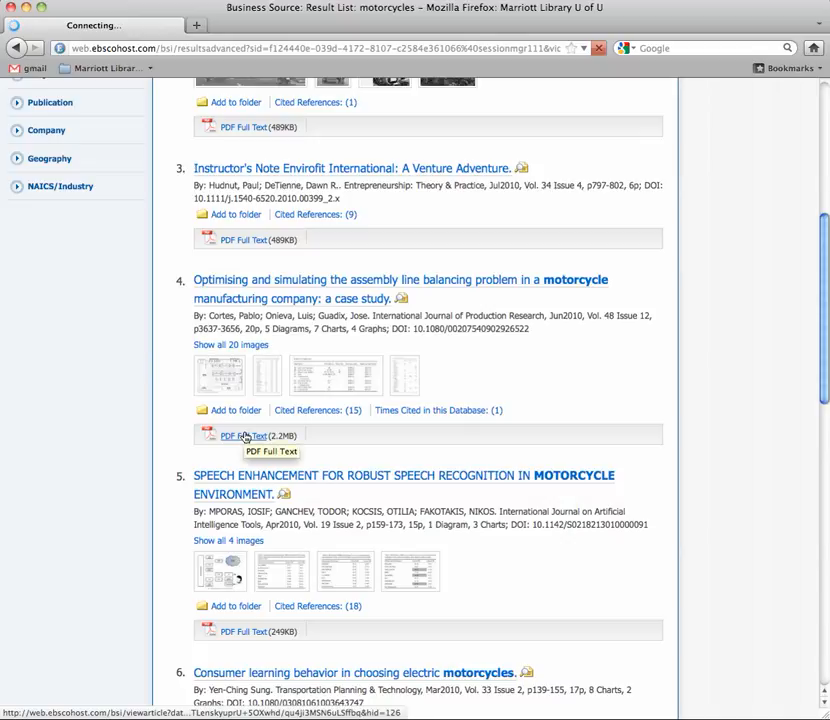
click(242, 436)
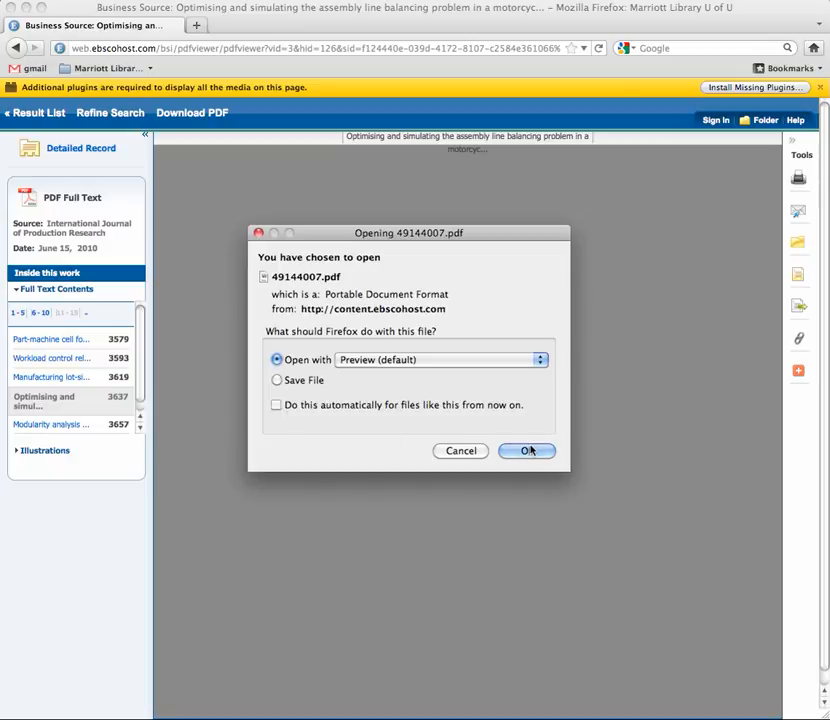
click(528, 450)
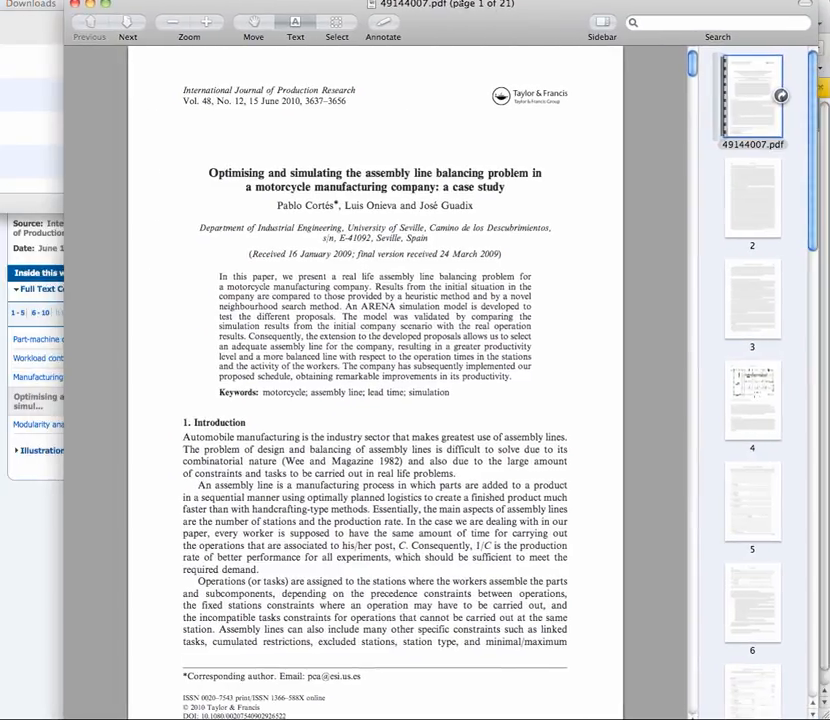
drag(208, 172, 368, 172)
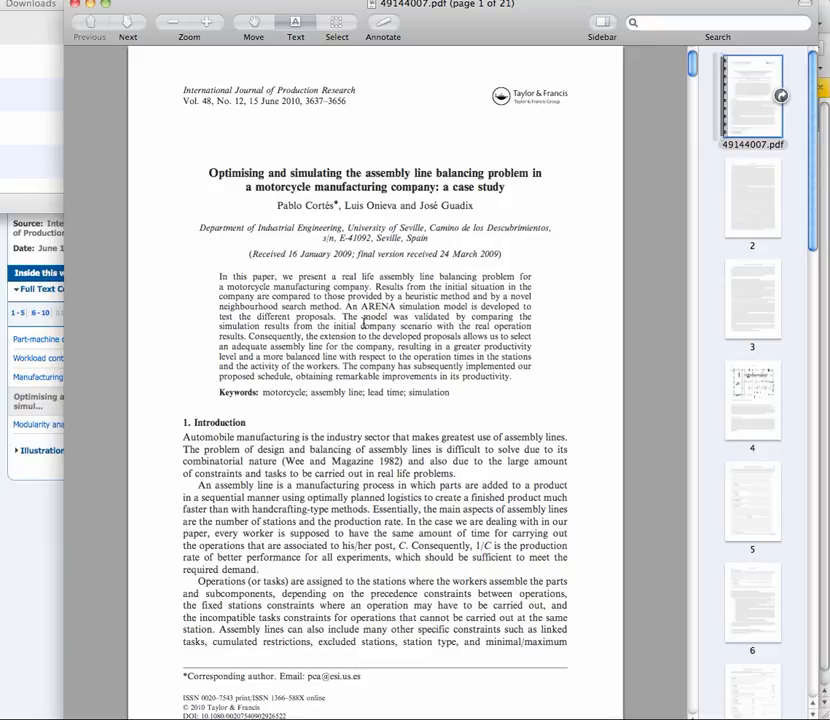
mouse_move(364, 328)
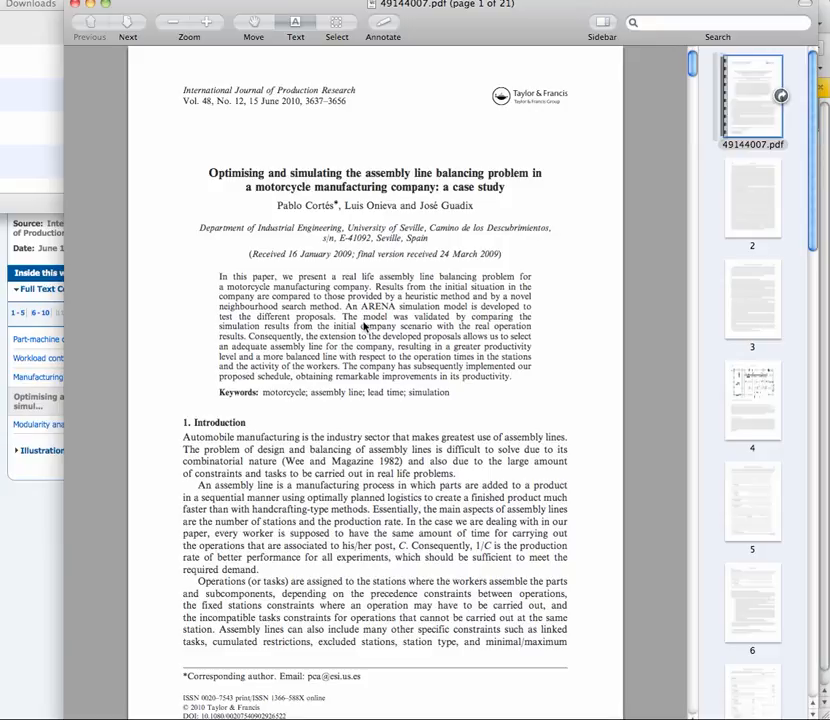
mouse_move(234, 486)
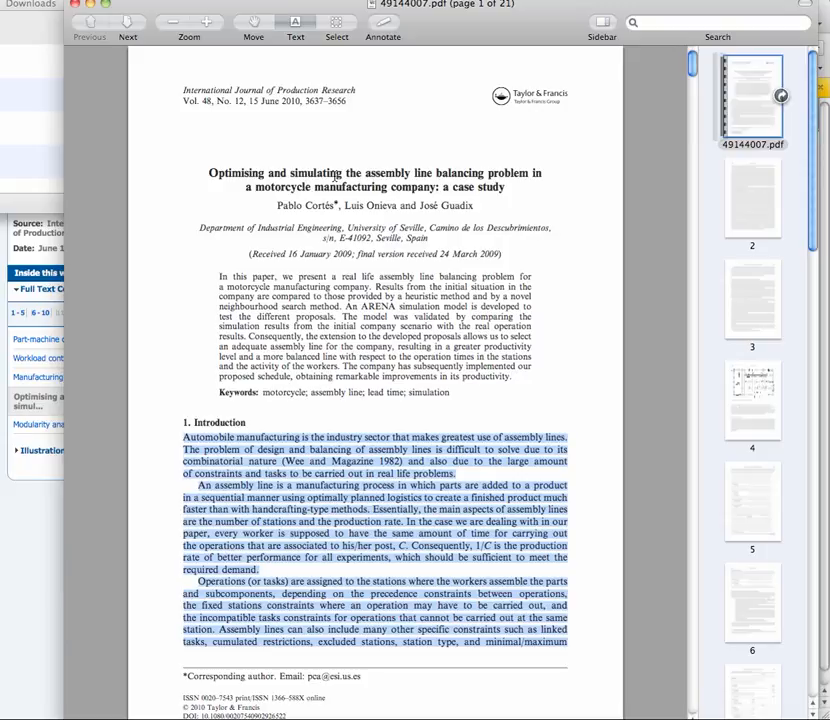
mouse_move(332, 188)
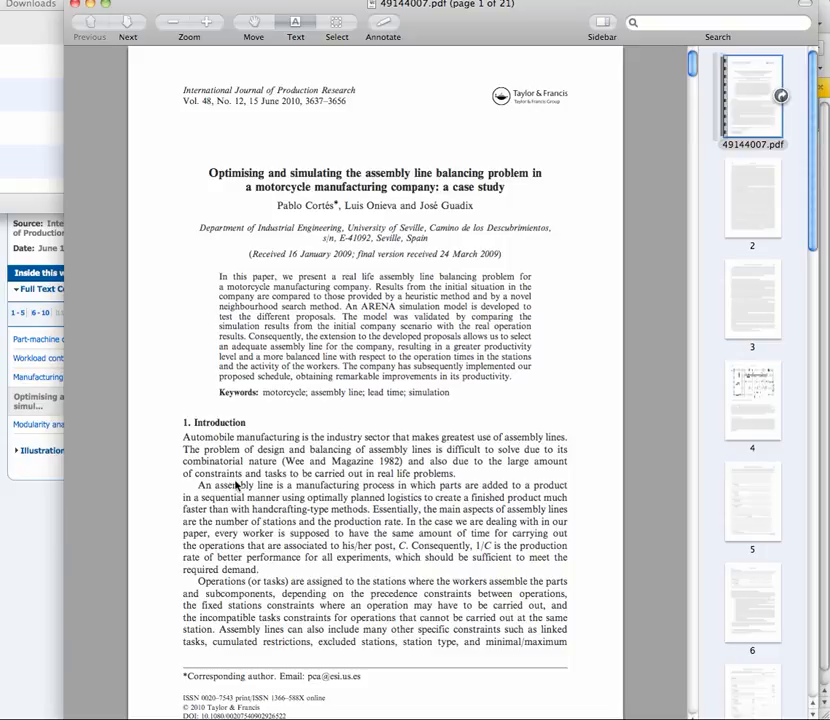
mouse_move(204, 512)
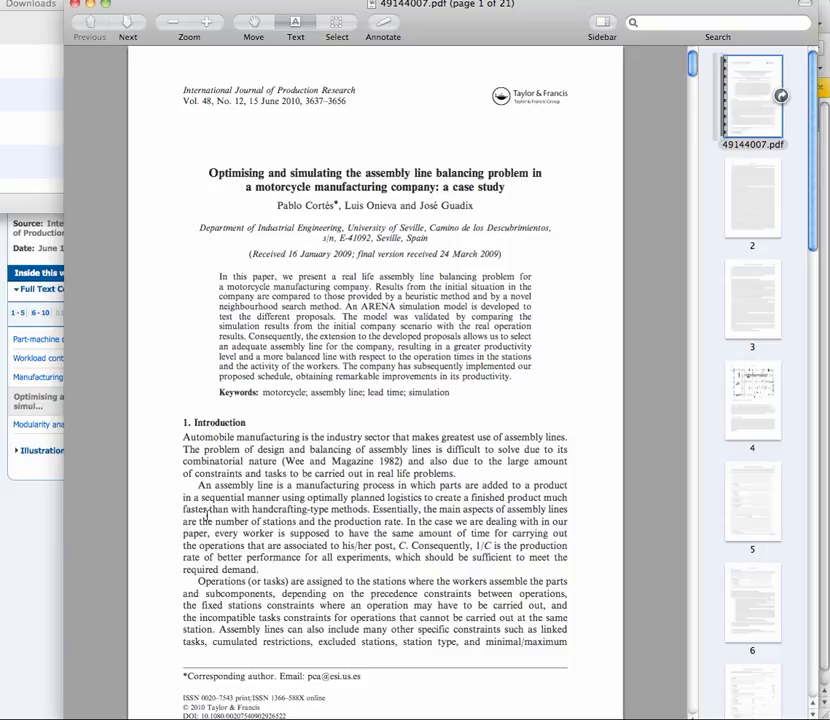